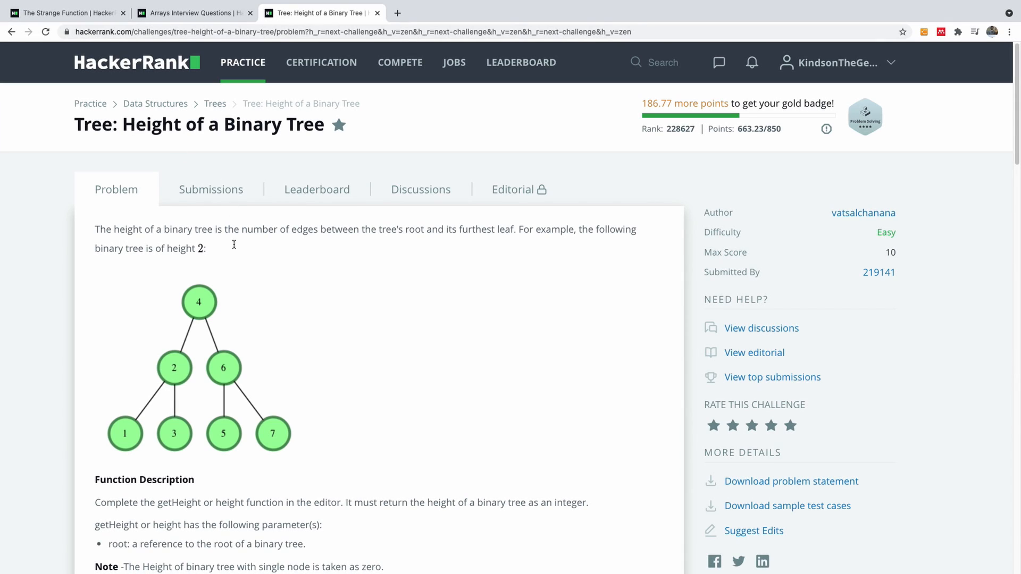
# Skim the Height of a Binary Tree problem statement, then switch to the OneNote page.
pyautogui.scroll(-3)
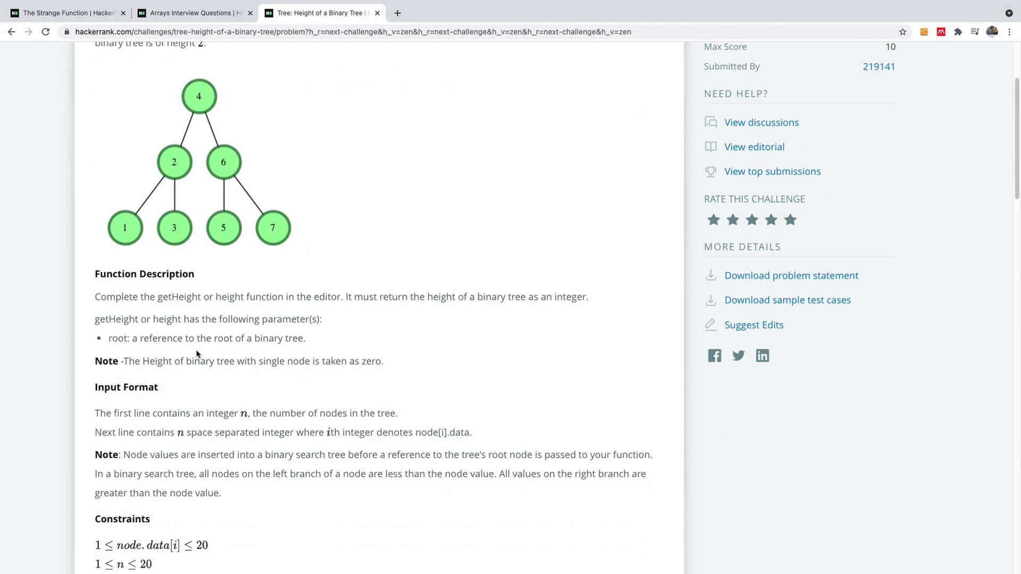
pyautogui.scroll(3)
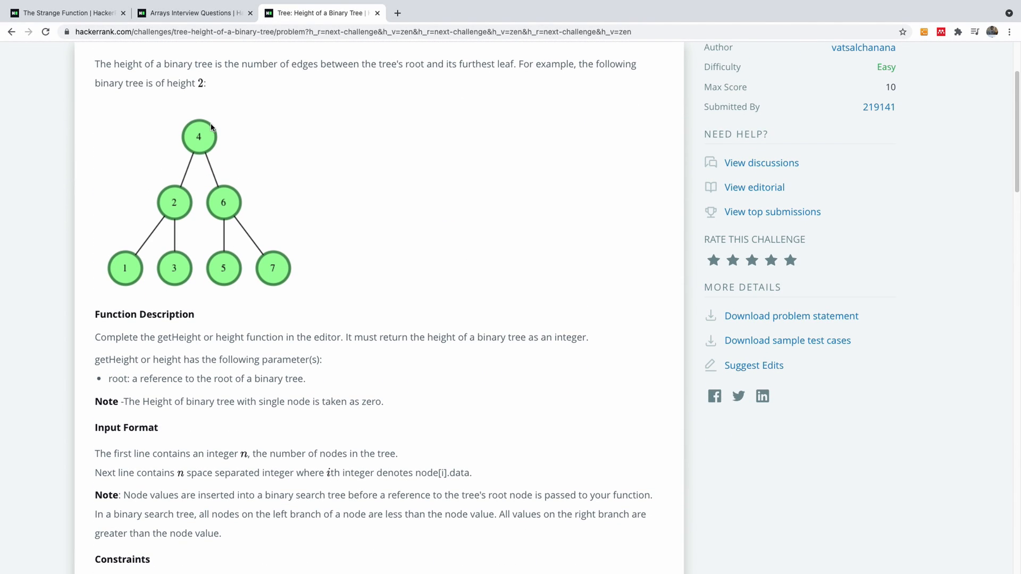
pyautogui.moveTo(144, 278)
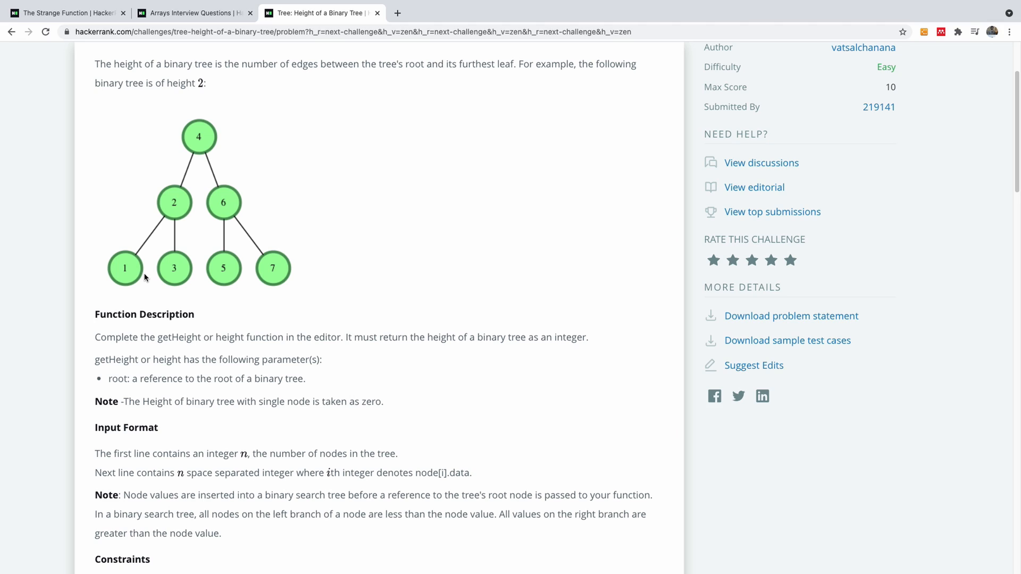
pyautogui.moveTo(175, 153)
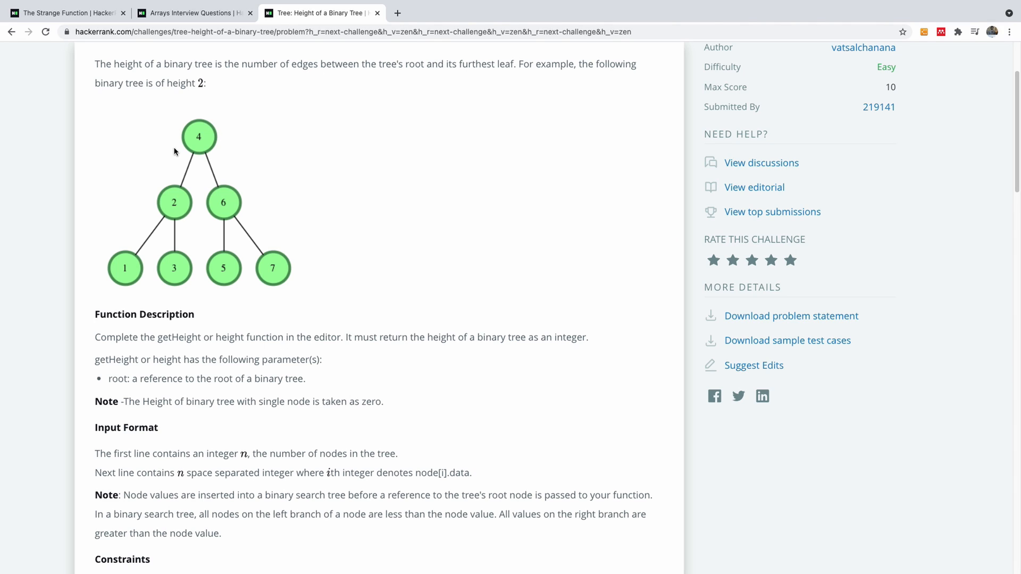
pyautogui.moveTo(127, 257)
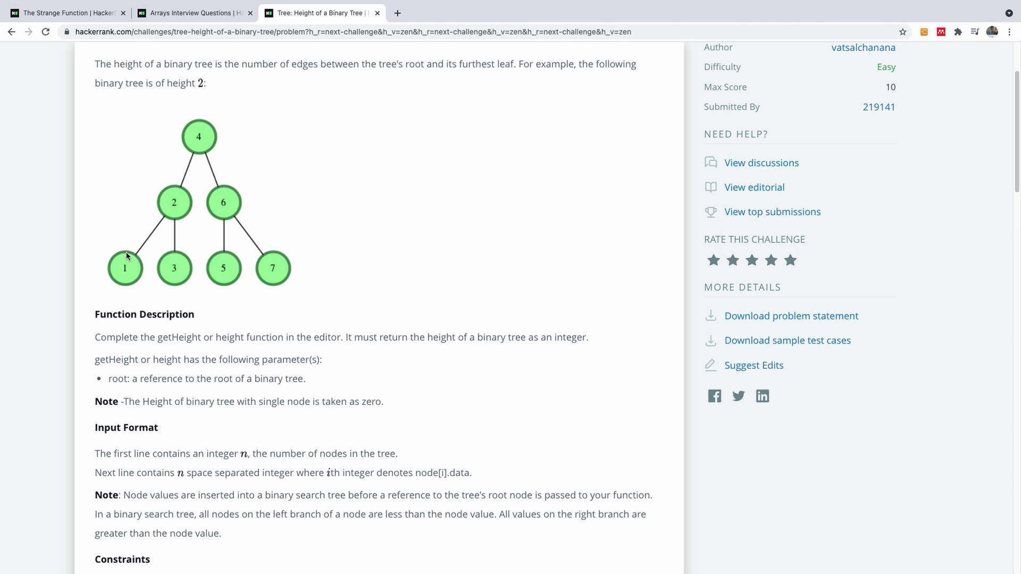
pyautogui.moveTo(121, 292)
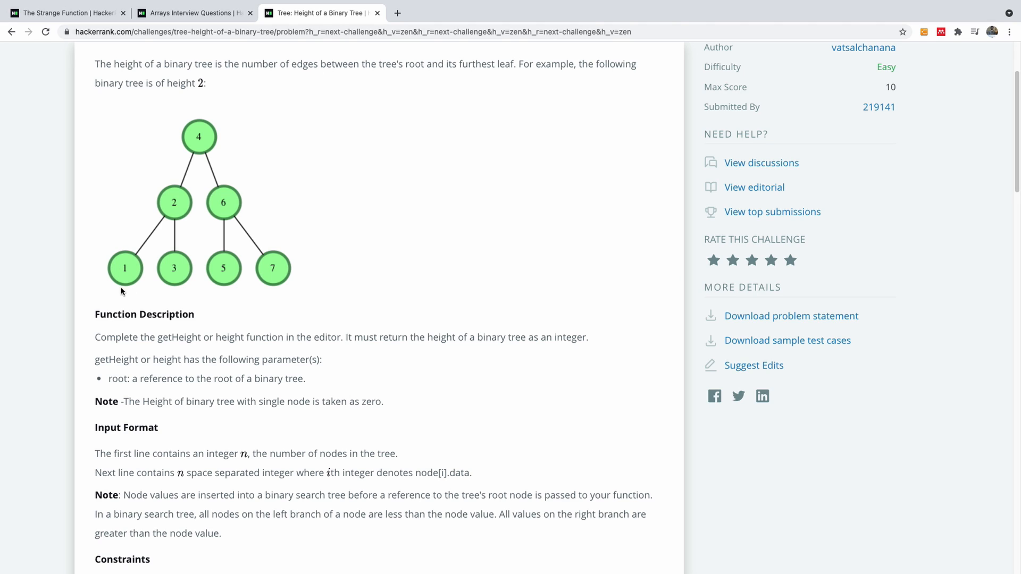
pyautogui.moveTo(194, 146)
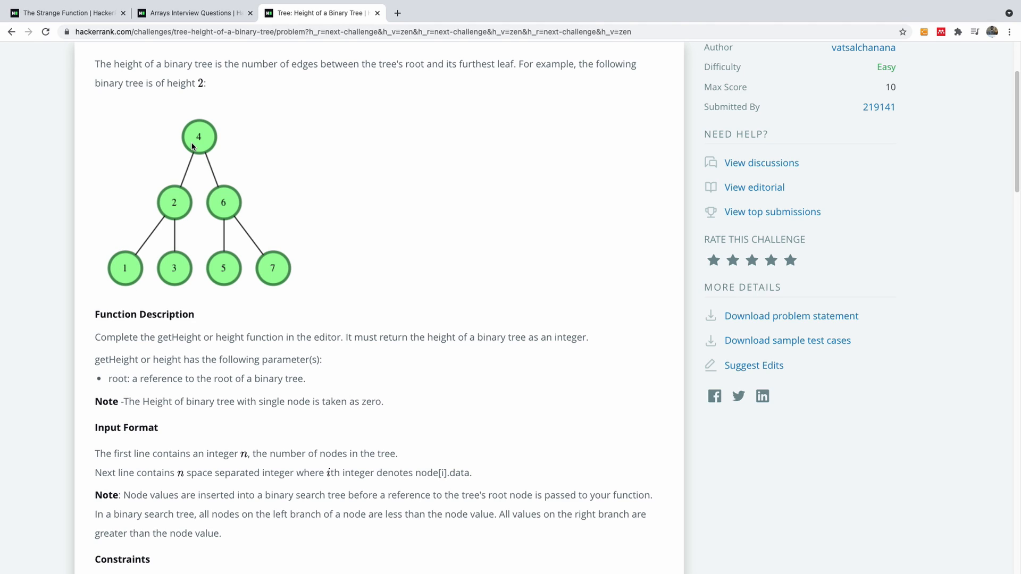
pyautogui.moveTo(133, 276)
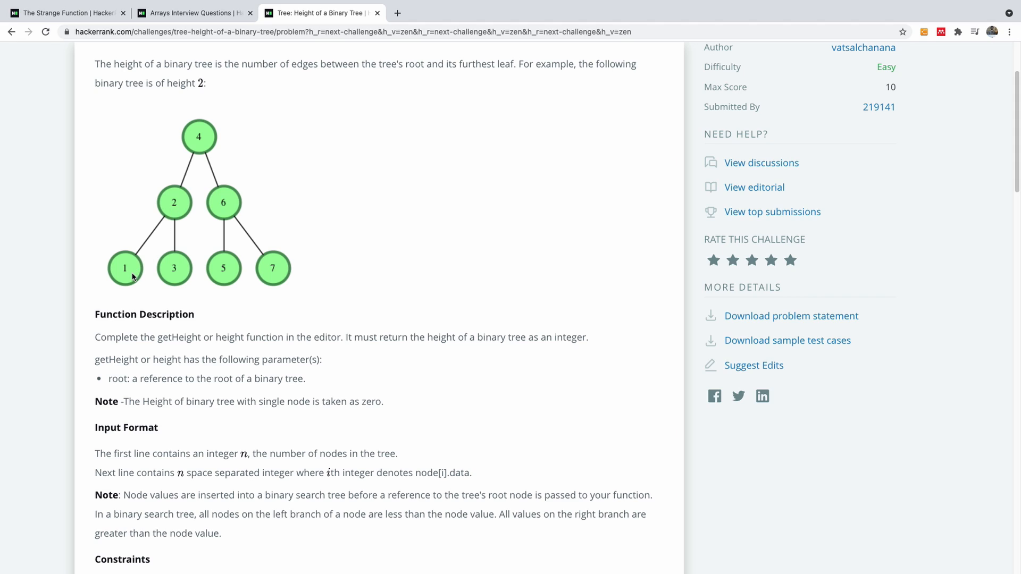
pyautogui.moveTo(209, 178)
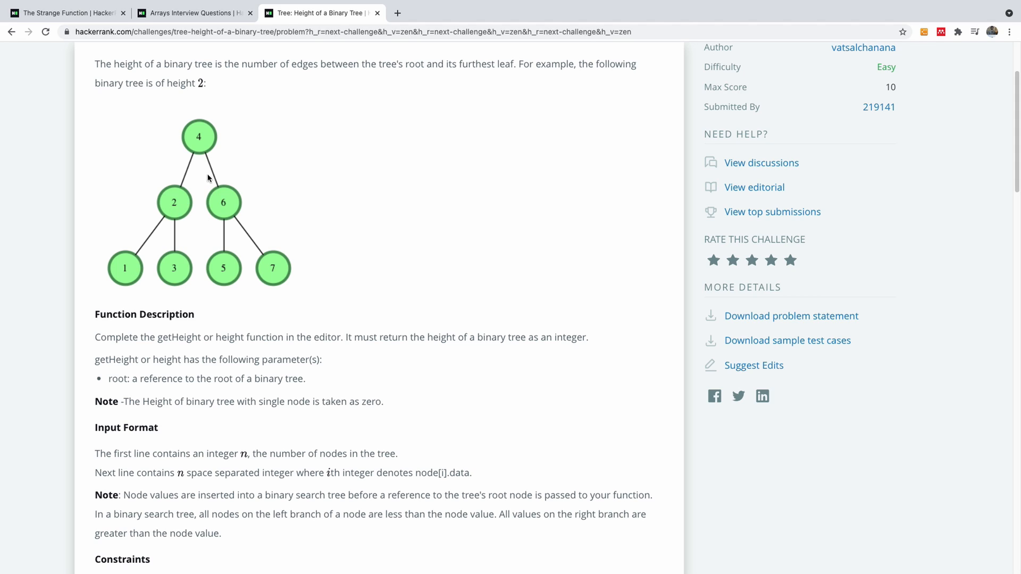
pyautogui.moveTo(192, 161)
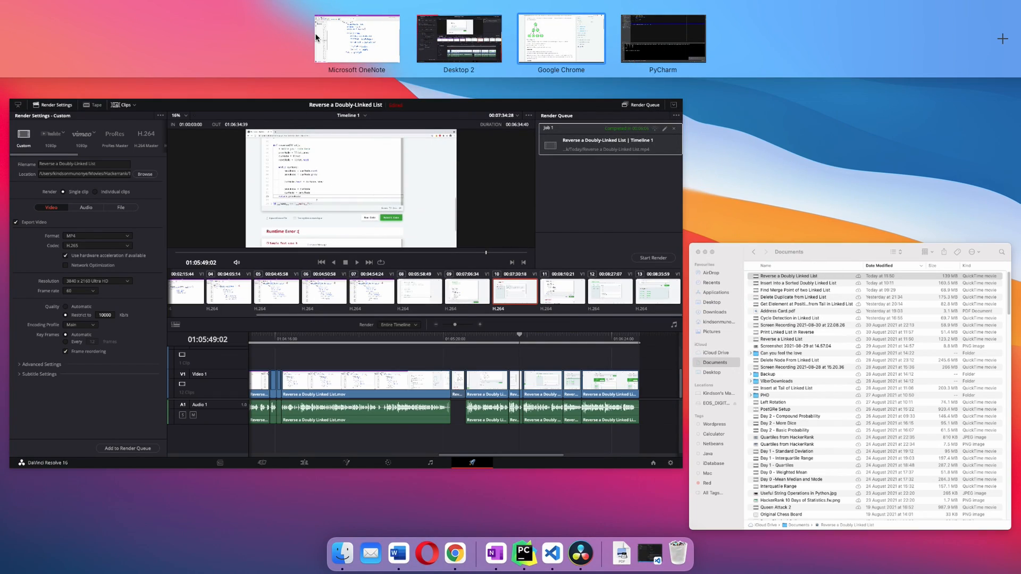
pyautogui.click(356, 39)
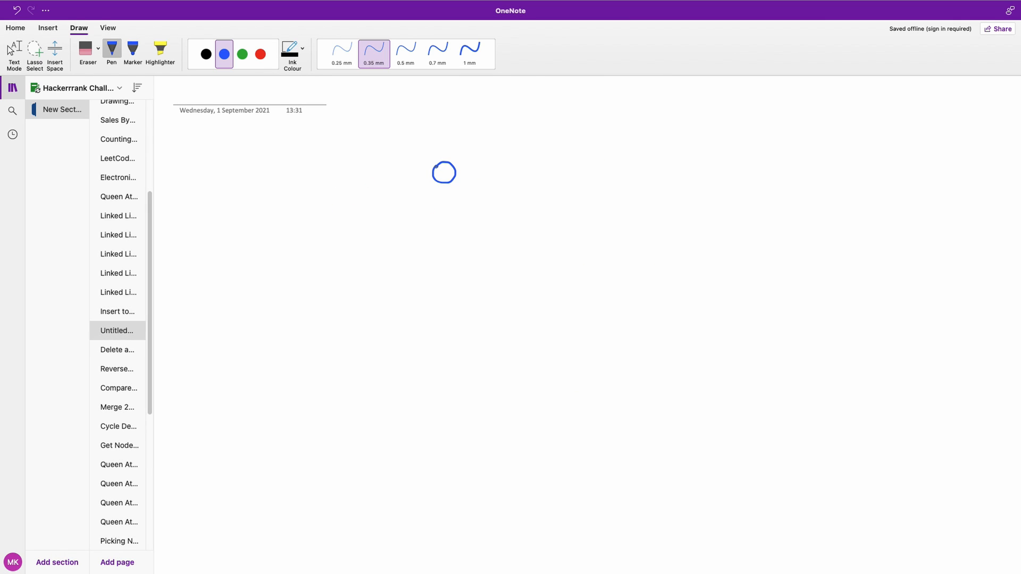
# Sketch a node with two None children and a tree labelled with depths 0, 1, 2.
pyautogui.moveTo(443, 168); pyautogui.dragTo(444, 177)
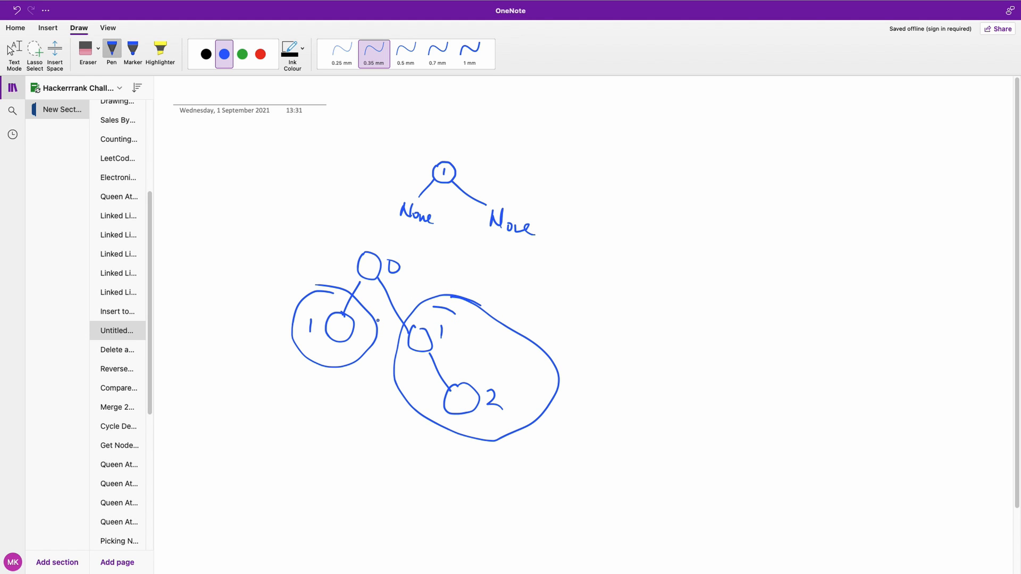
pyautogui.click(13, 55)
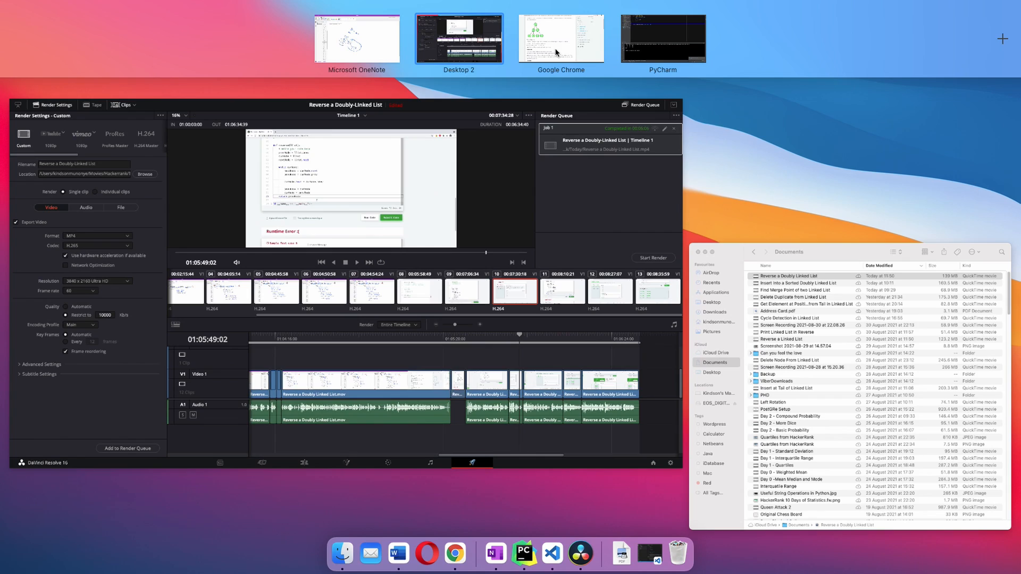
# Return from Mission Control to the HackerRank editor in Chrome.
pyautogui.click(561, 38)
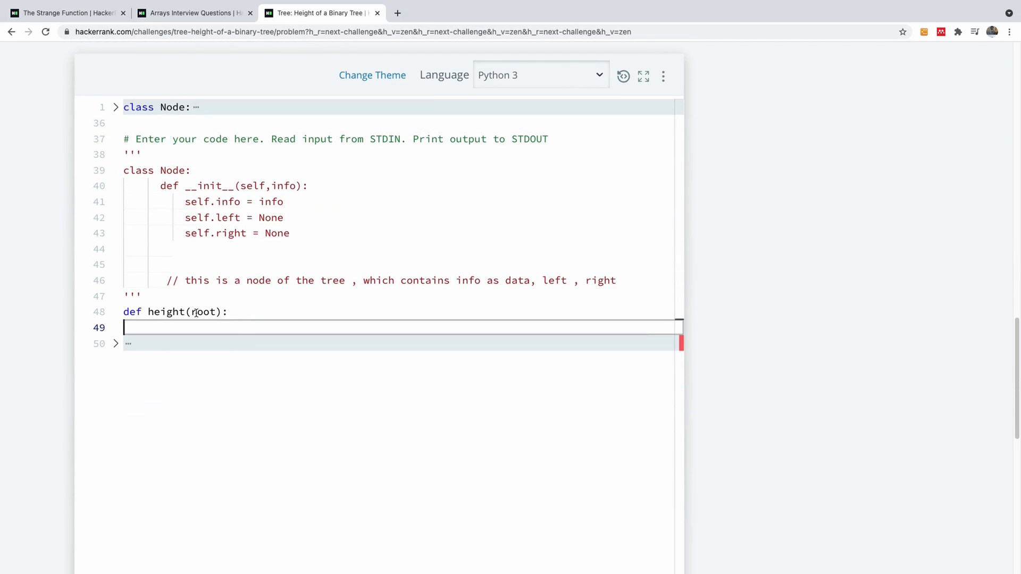
pyautogui.moveTo(215, 328)
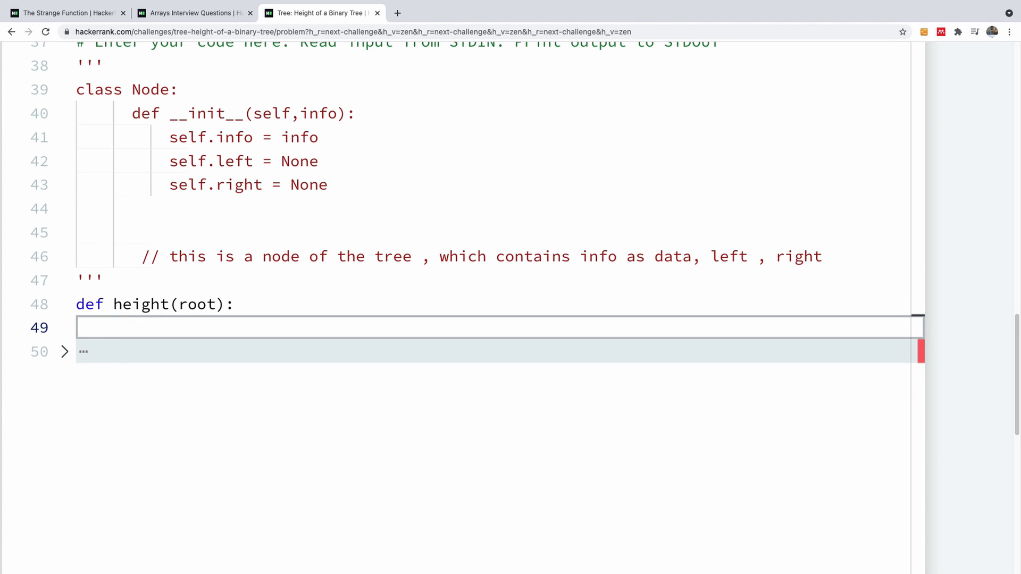
# Initialize l = r = 0 and add the root.right recursive height call.
pyautogui.write('l')
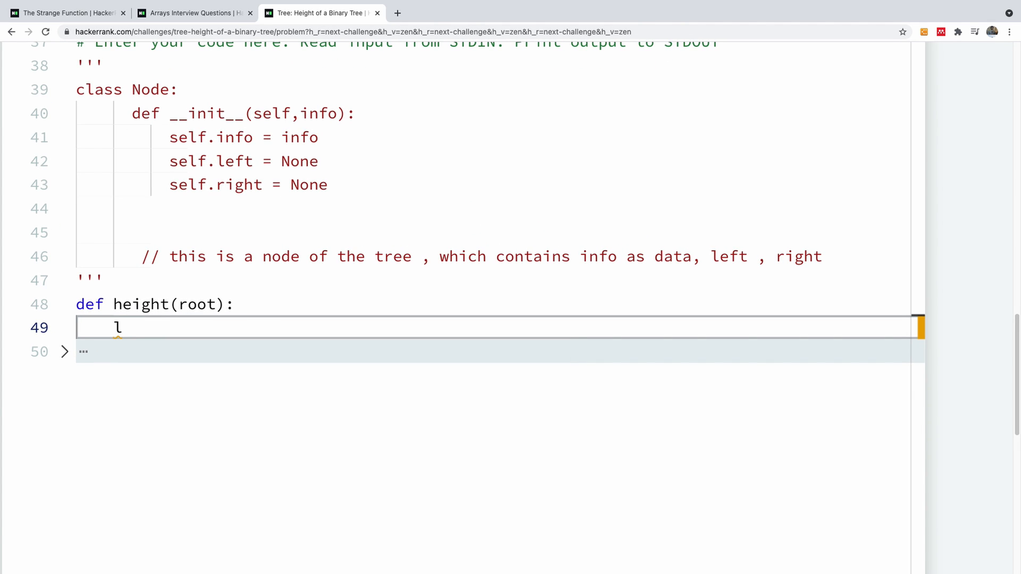
pyautogui.write('=')
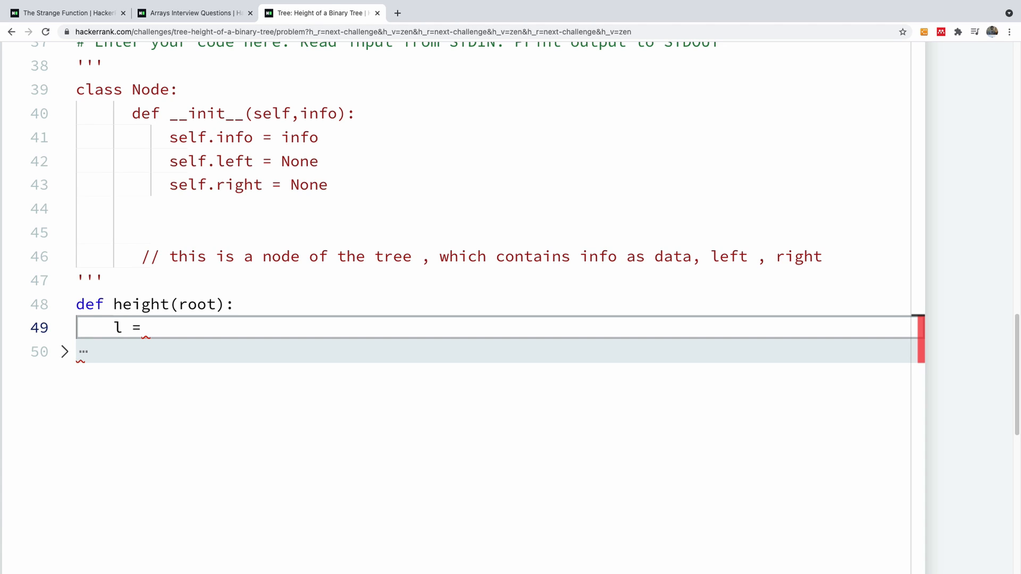
pyautogui.write('r')
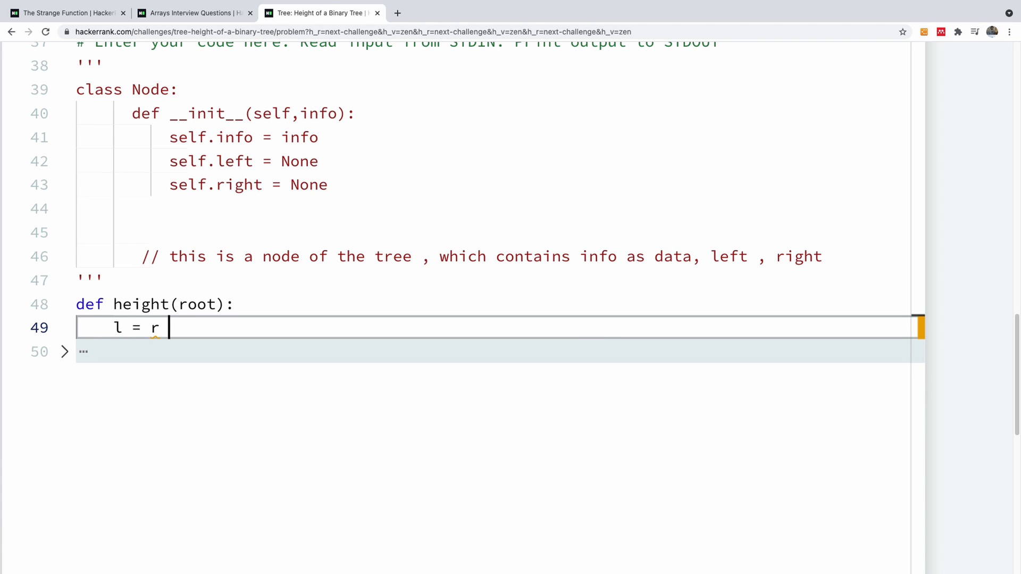
pyautogui.write('= 0')
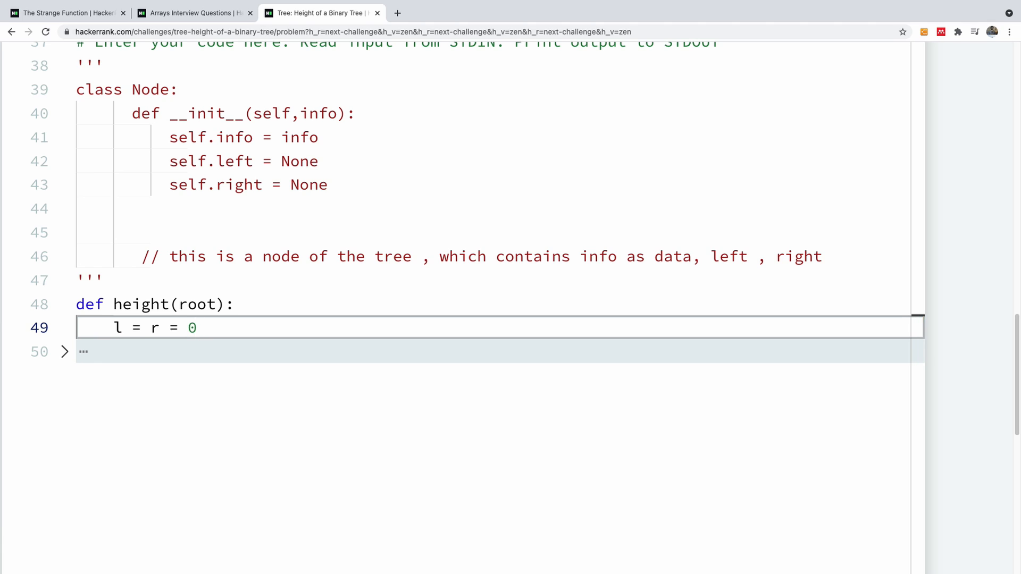
pyautogui.write('if r')
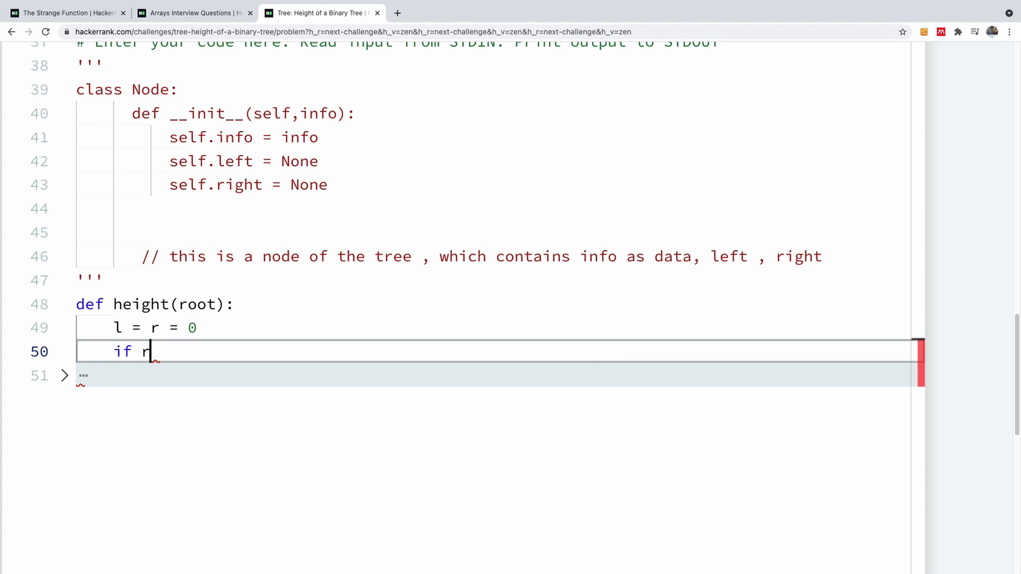
pyautogui.write('oot.right:')
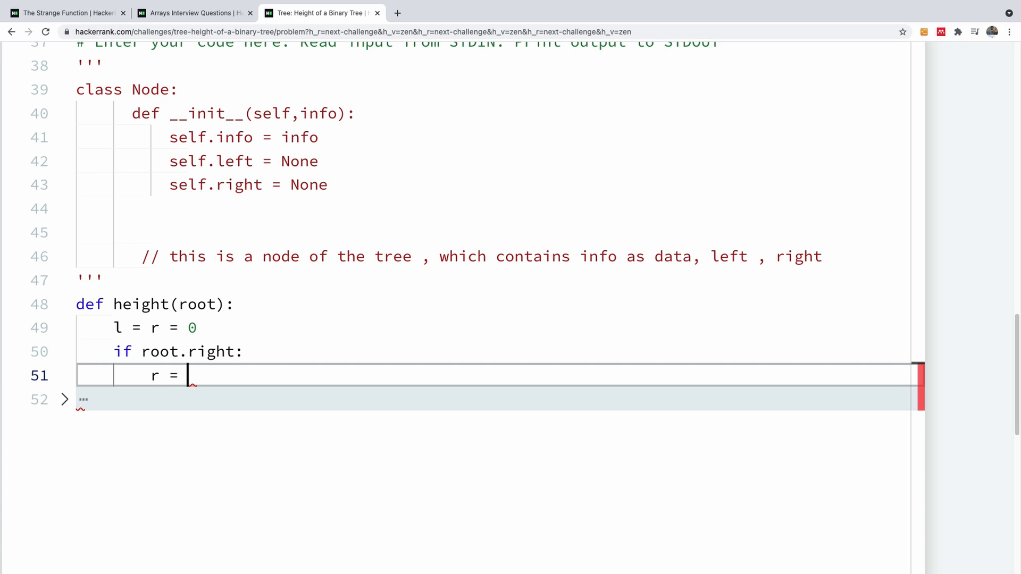
pyautogui.write('height(root.right')
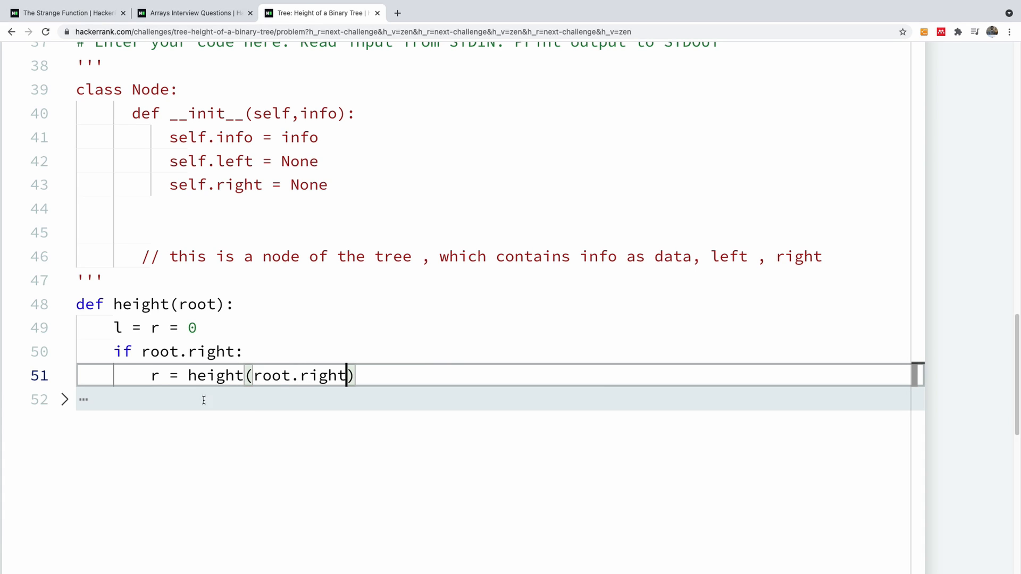
# Add the root.left recursive height call and return max(l, r).
pyautogui.click(64, 400)
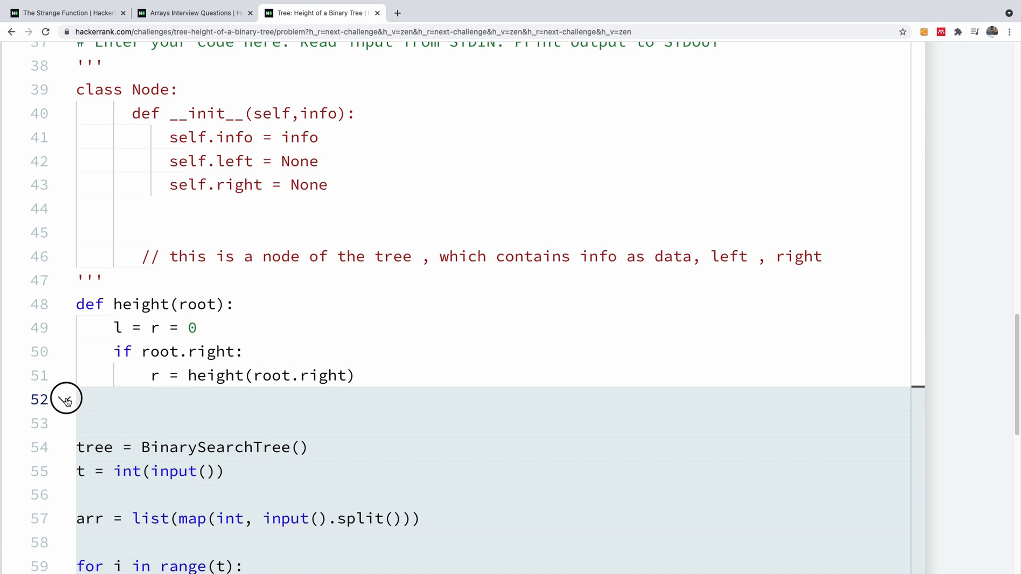
pyautogui.click(66, 399)
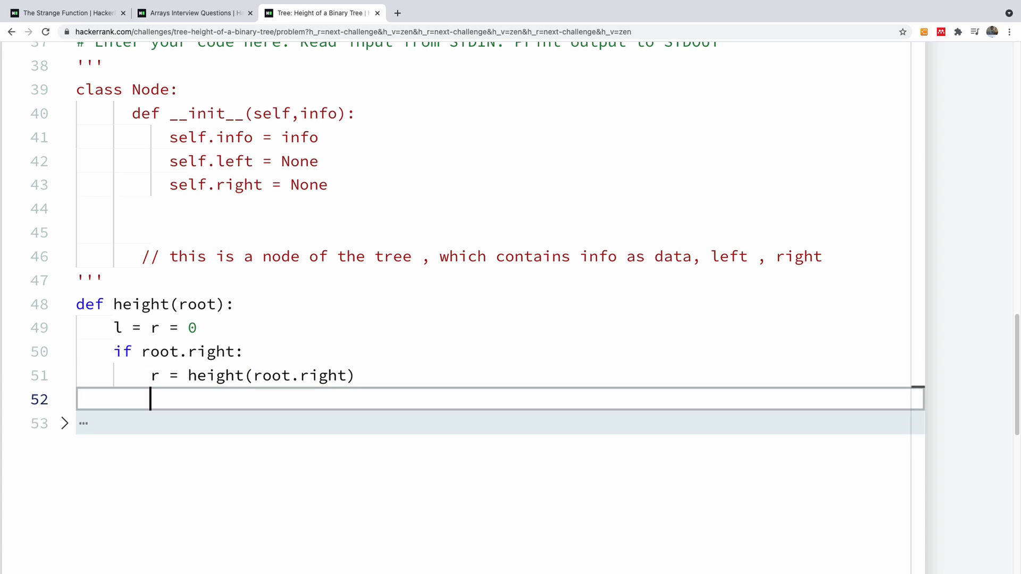
pyautogui.write('if')
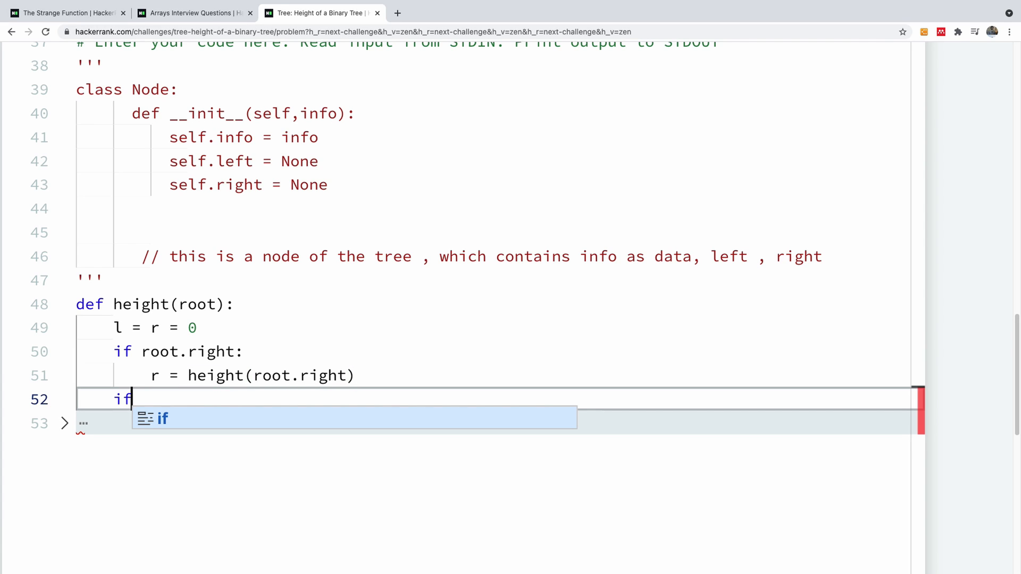
pyautogui.write('root.left:')
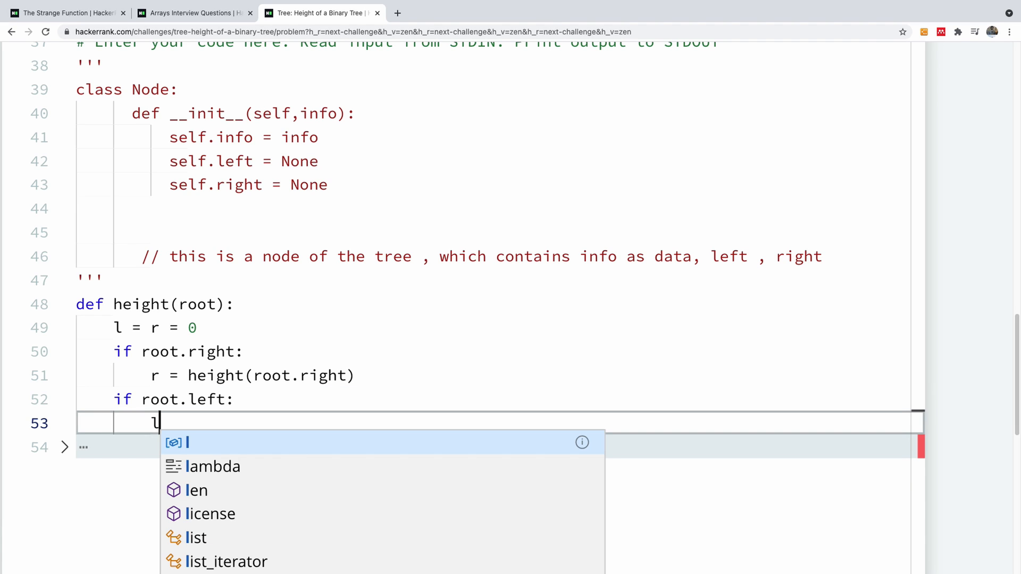
pyautogui.write('= height(root.left')
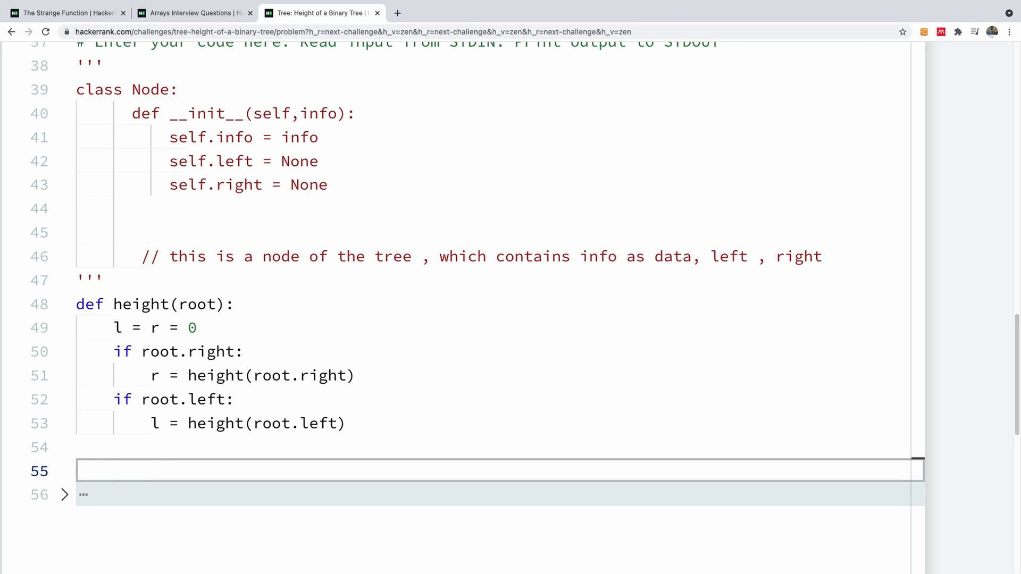
pyautogui.write('ret')
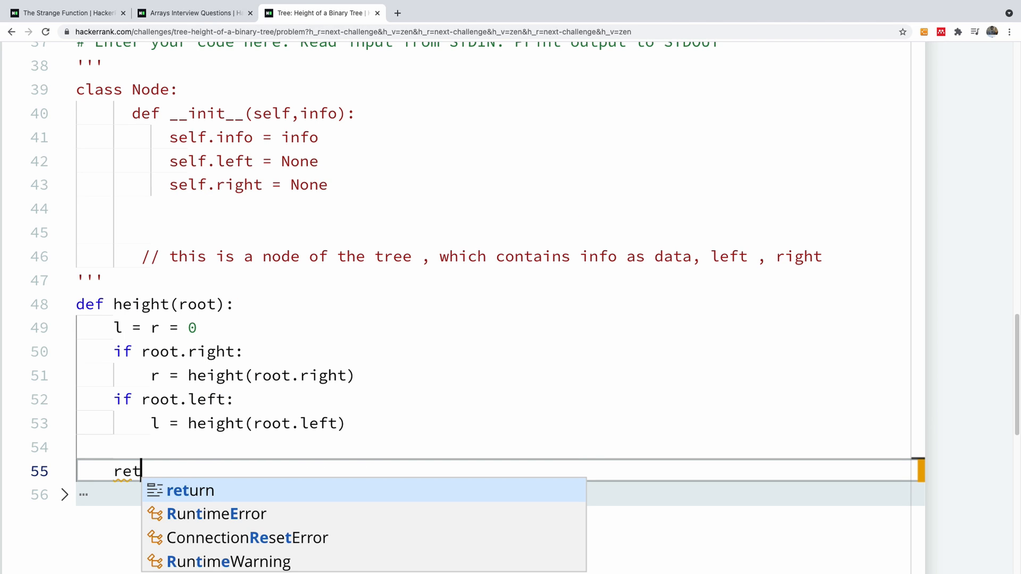
pyautogui.write('urn max(l')
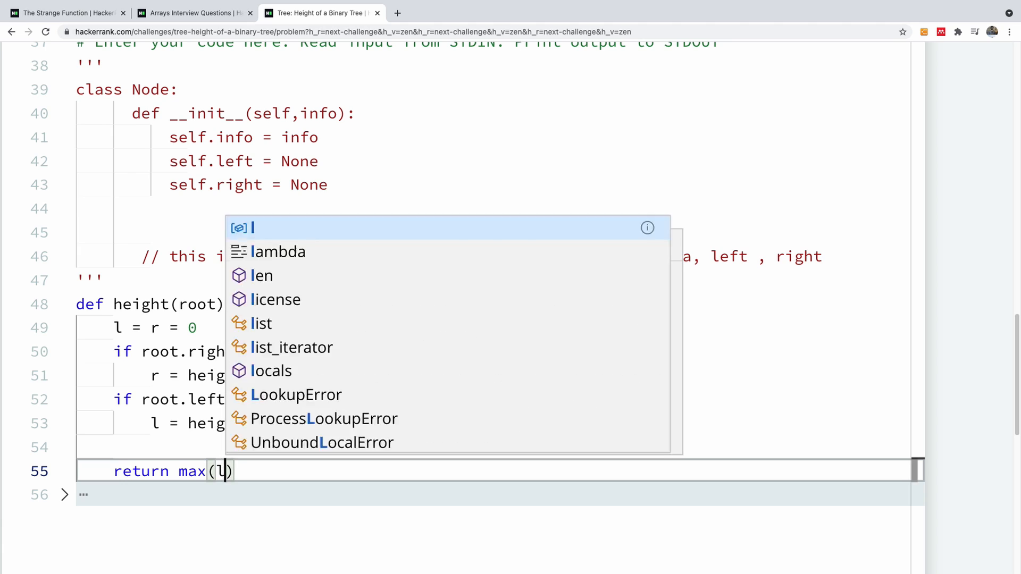
pyautogui.press('Escape')
pyautogui.write(',r')
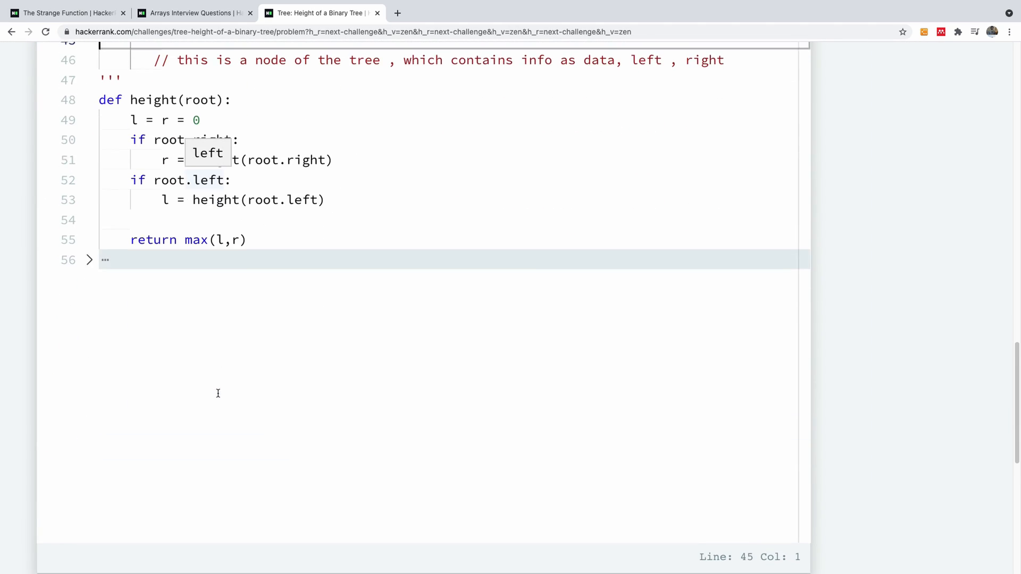
# Run the sample tests, see Wrong Answer (0 instead of 3), and scroll back to the code.
pyautogui.click(746, 331)
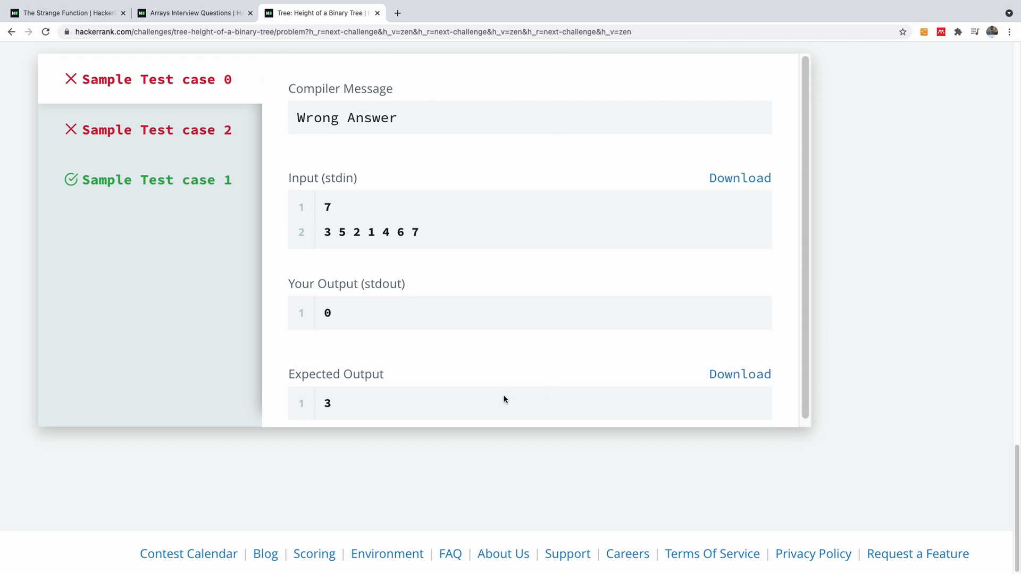
pyautogui.scroll(3)
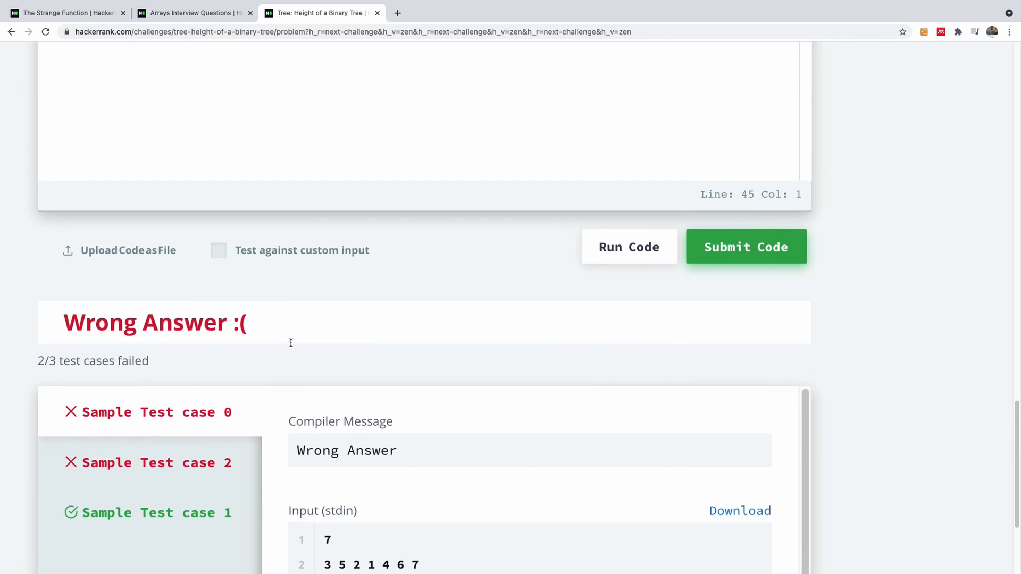
pyautogui.scroll(3)
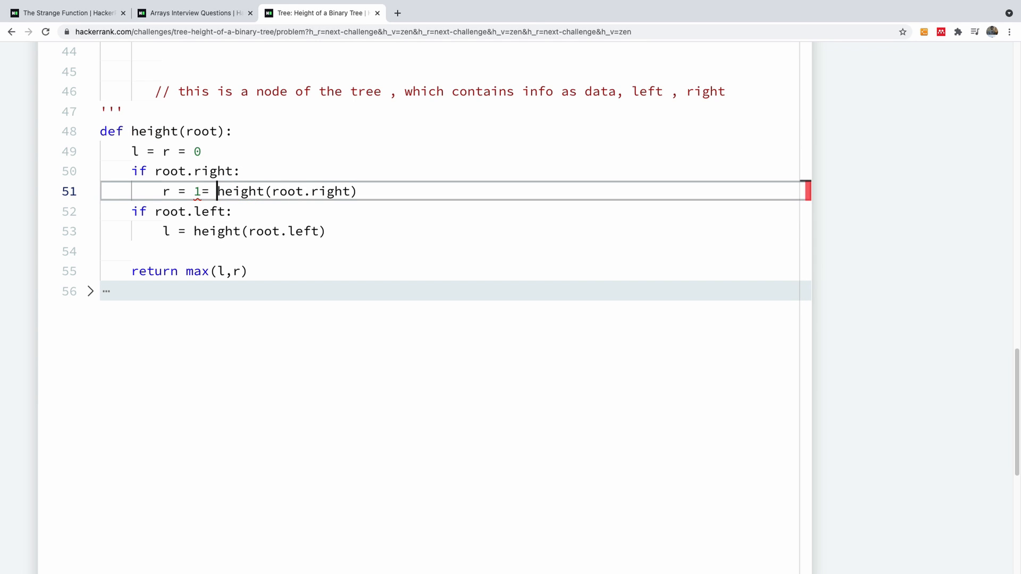
# Change the calls to r = 1 + height(root.right) and l = 1+ height(root.left).
pyautogui.press('Backspace')
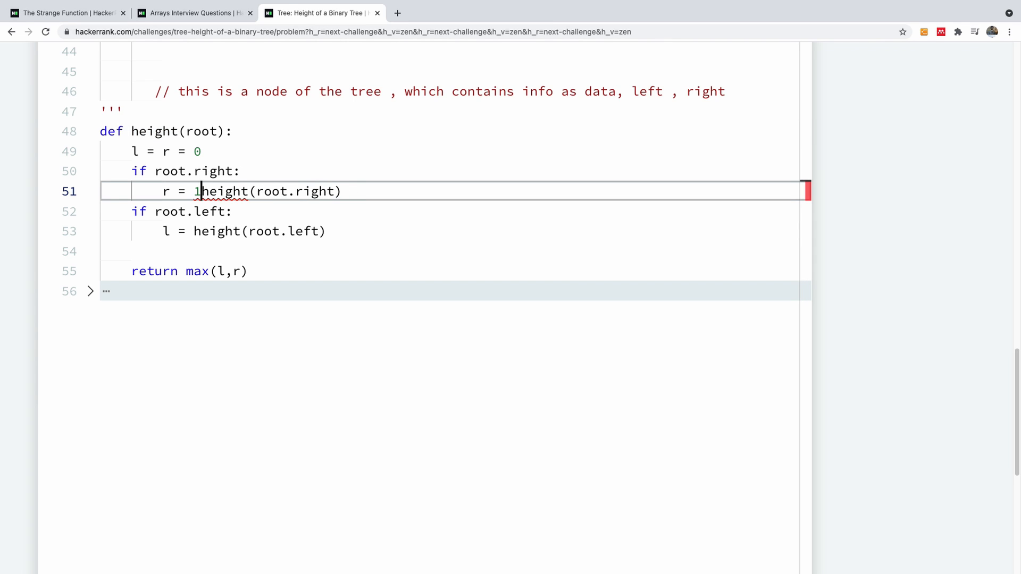
pyautogui.write('+')
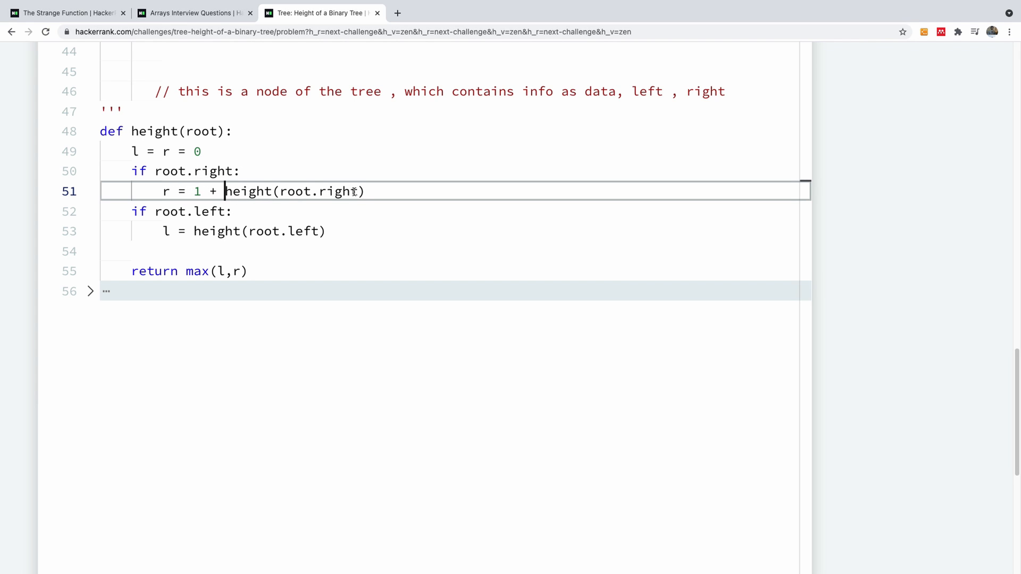
pyautogui.click(214, 171)
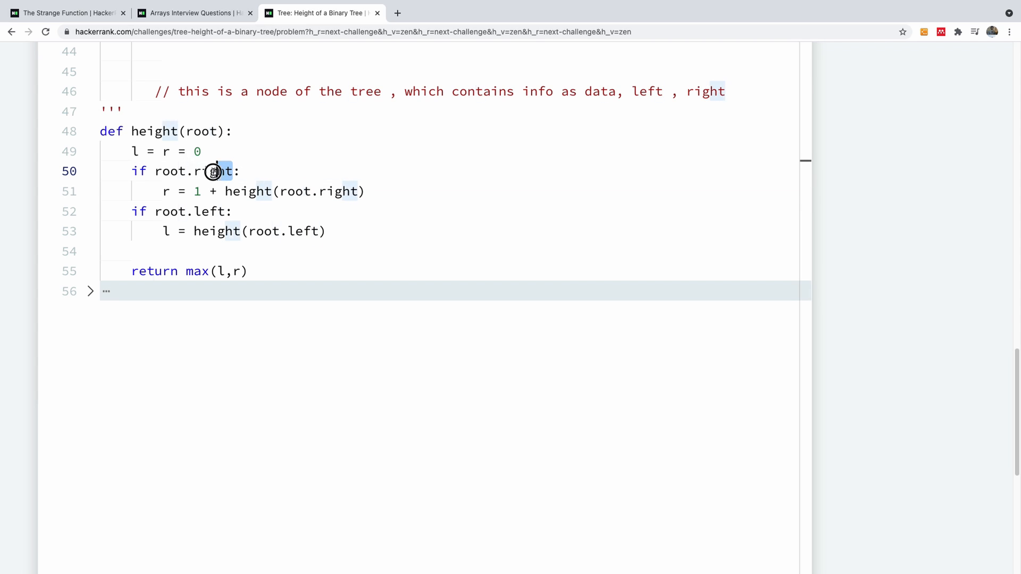
pyautogui.doubleClick(209, 170)
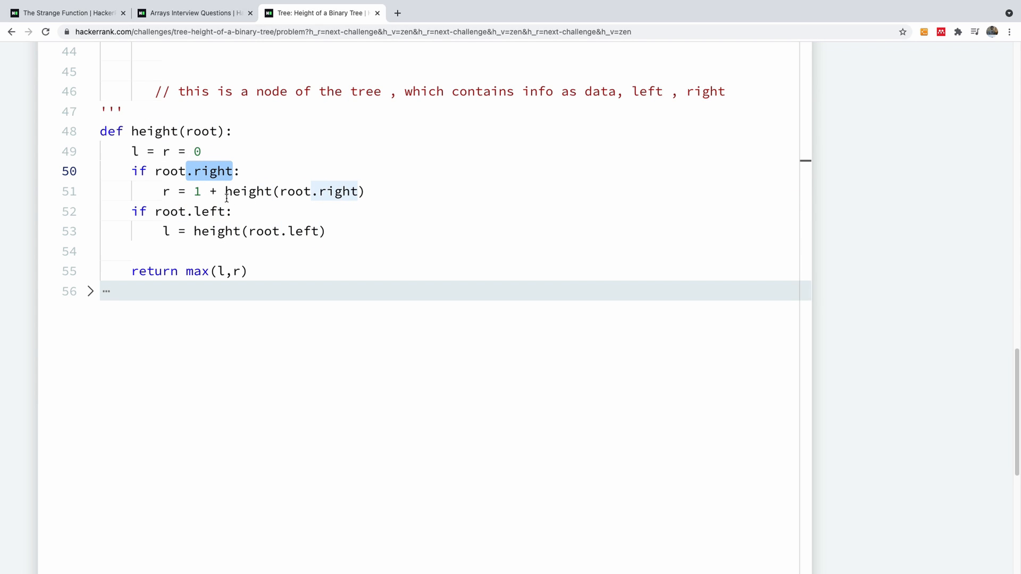
pyautogui.click(192, 232)
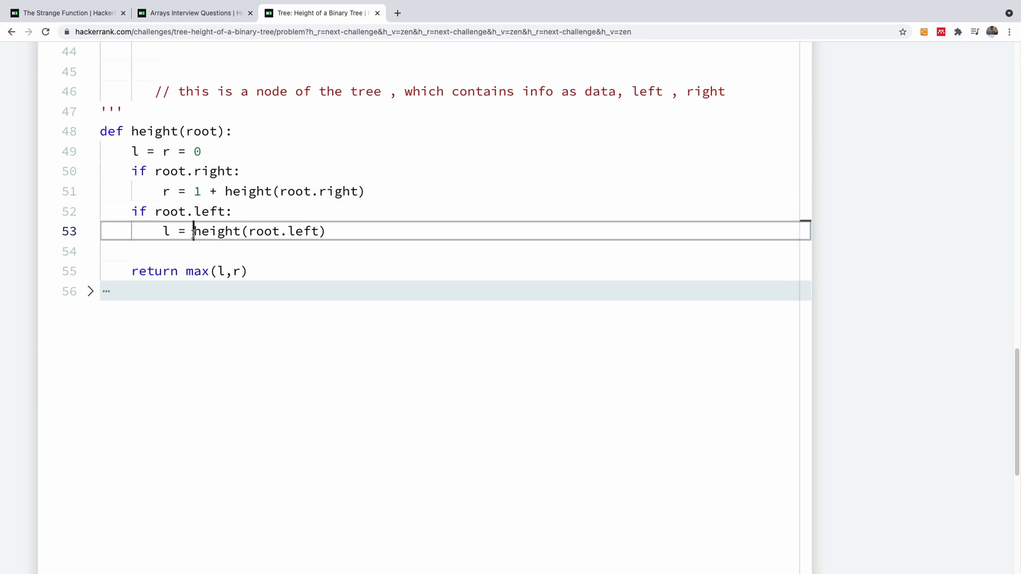
pyautogui.write('1+')
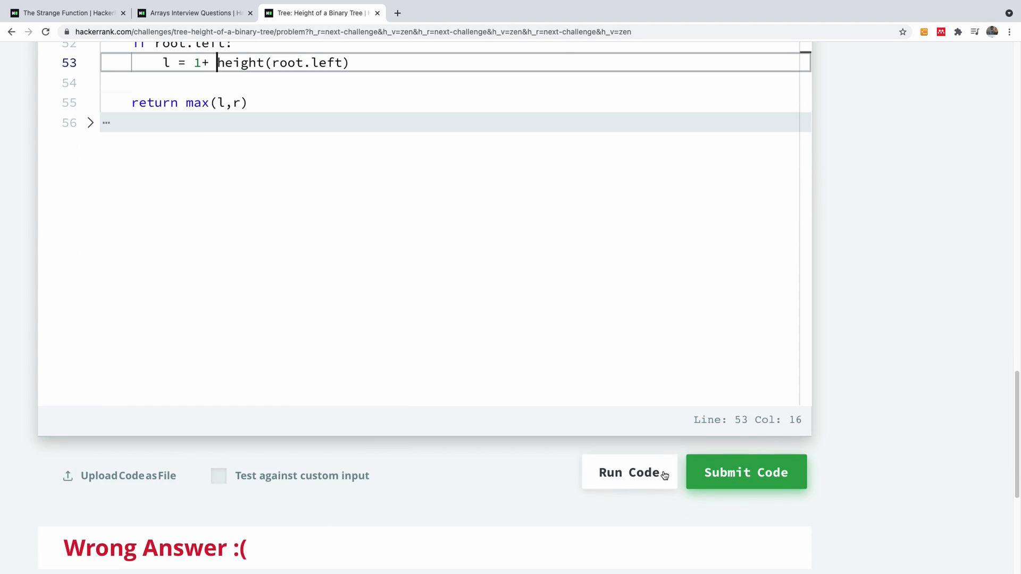
# Rerun the corrected code on the samples, then submit it and review the passing results.
pyautogui.click(629, 472)
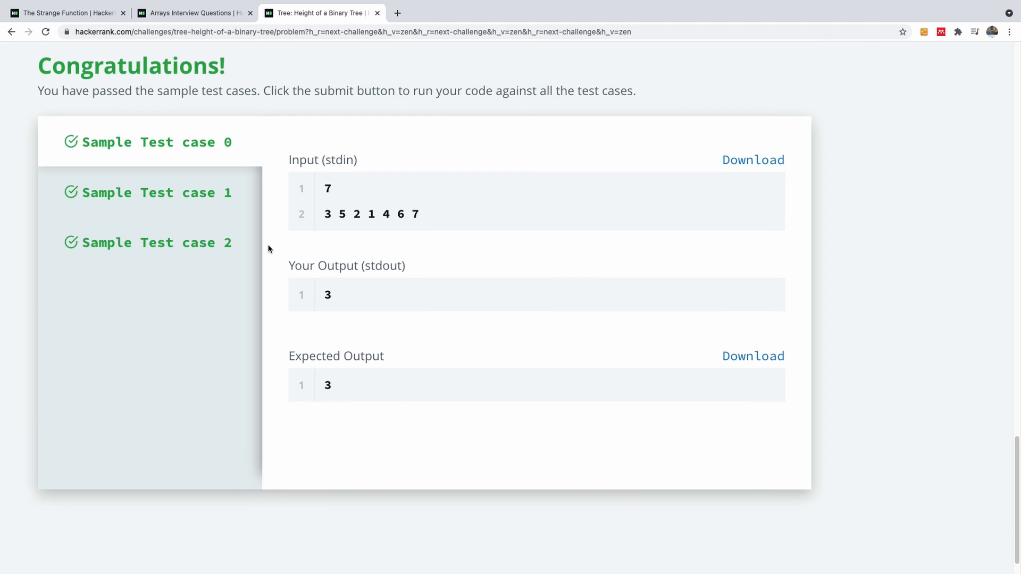
pyautogui.scroll(3)
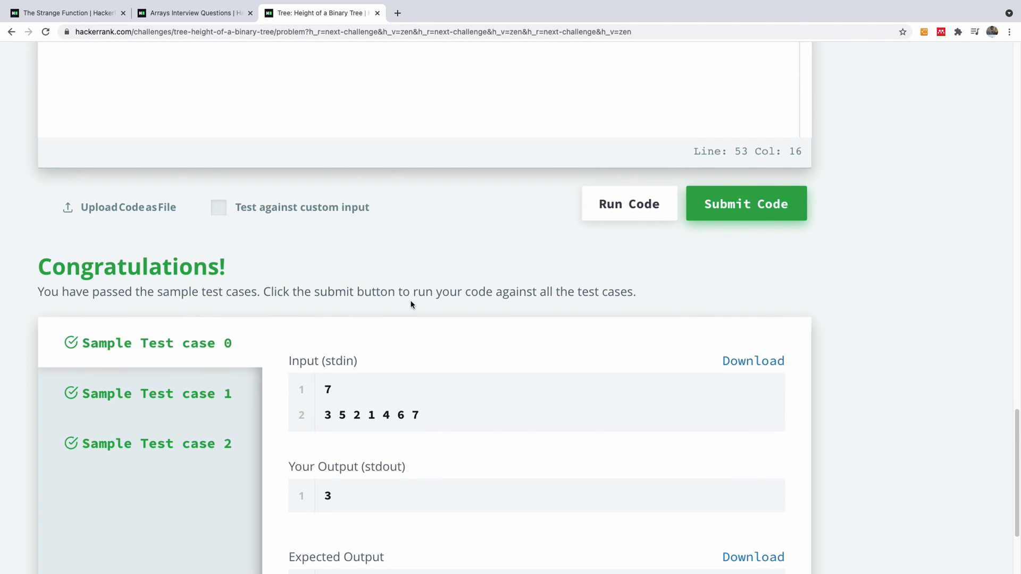
pyautogui.click(746, 203)
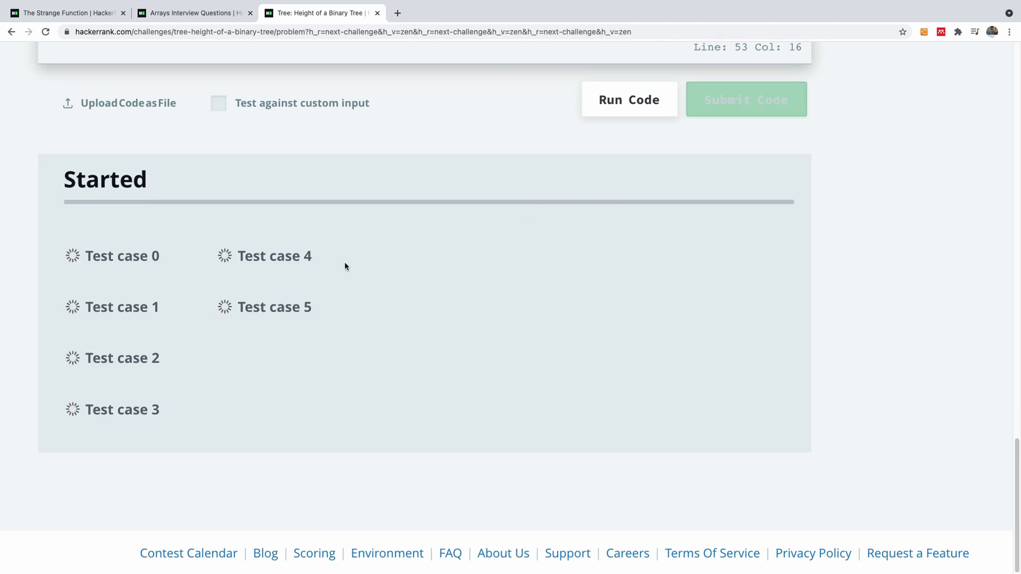
pyautogui.click(629, 99)
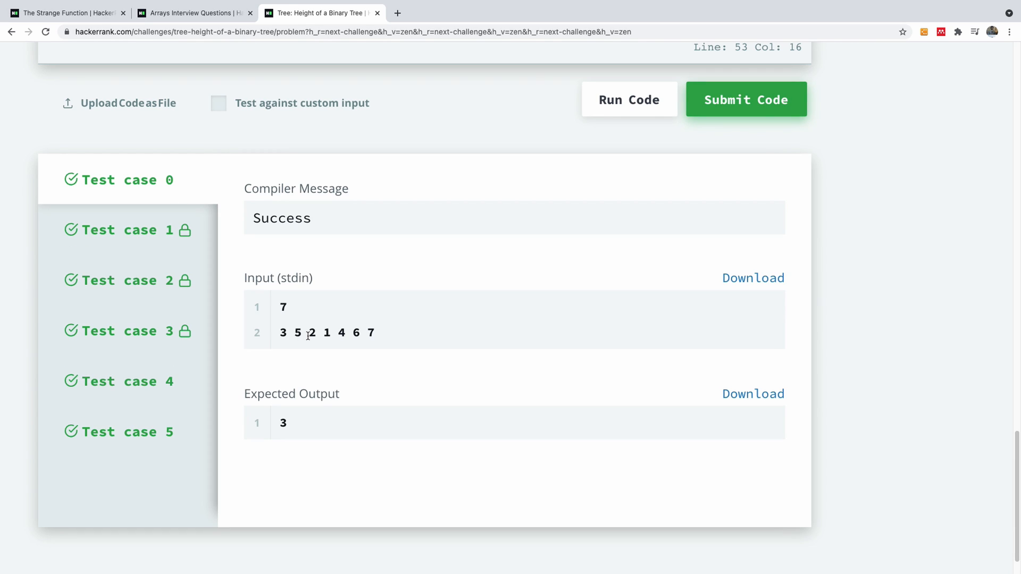
pyautogui.moveTo(362, 280)
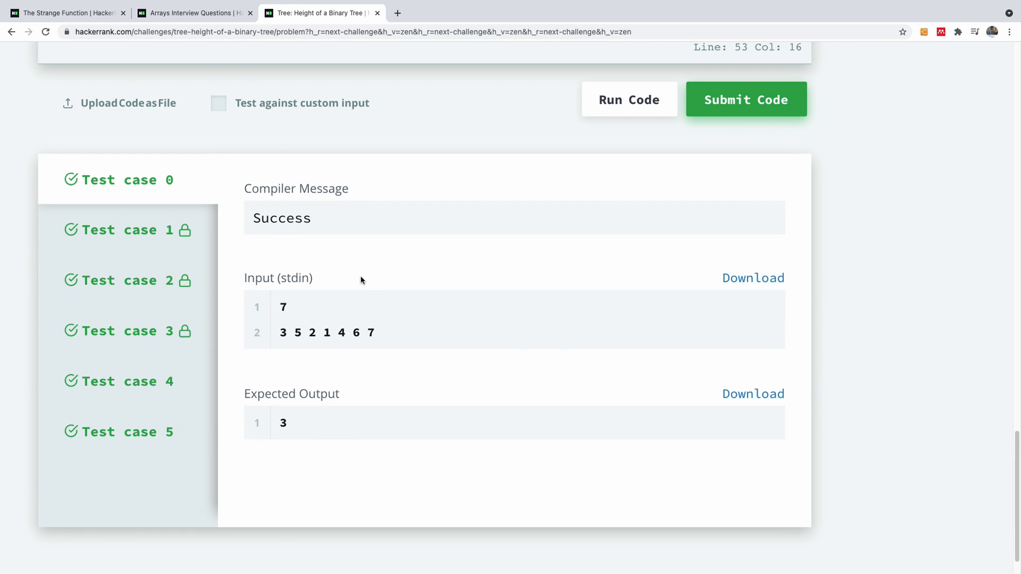
pyautogui.click(746, 99)
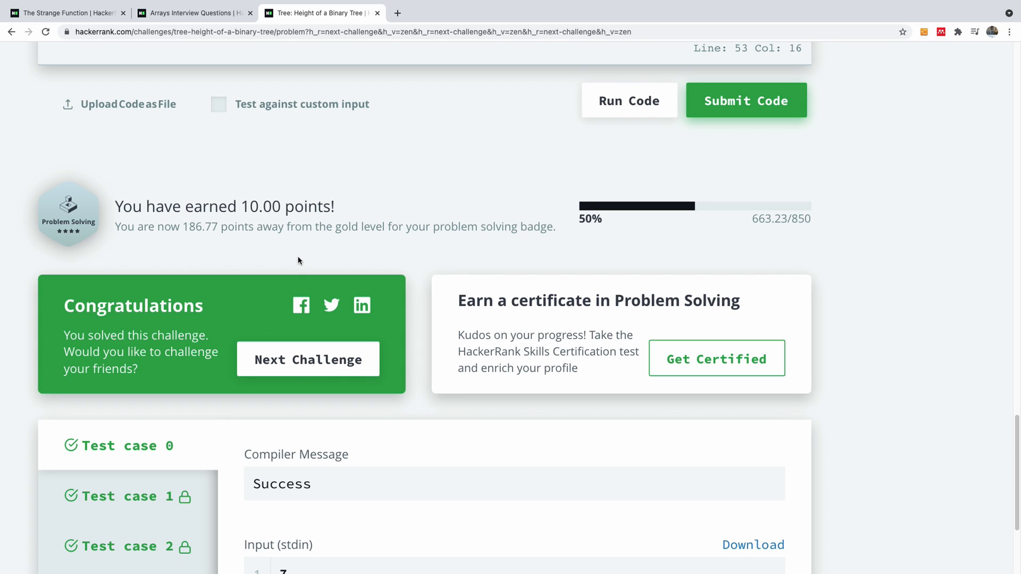
pyautogui.moveTo(316, 243)
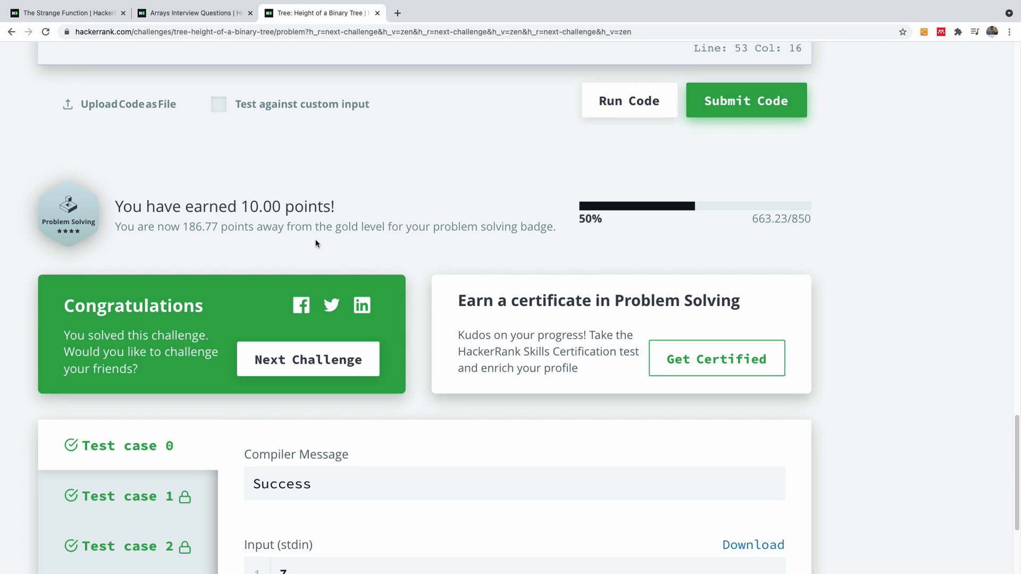